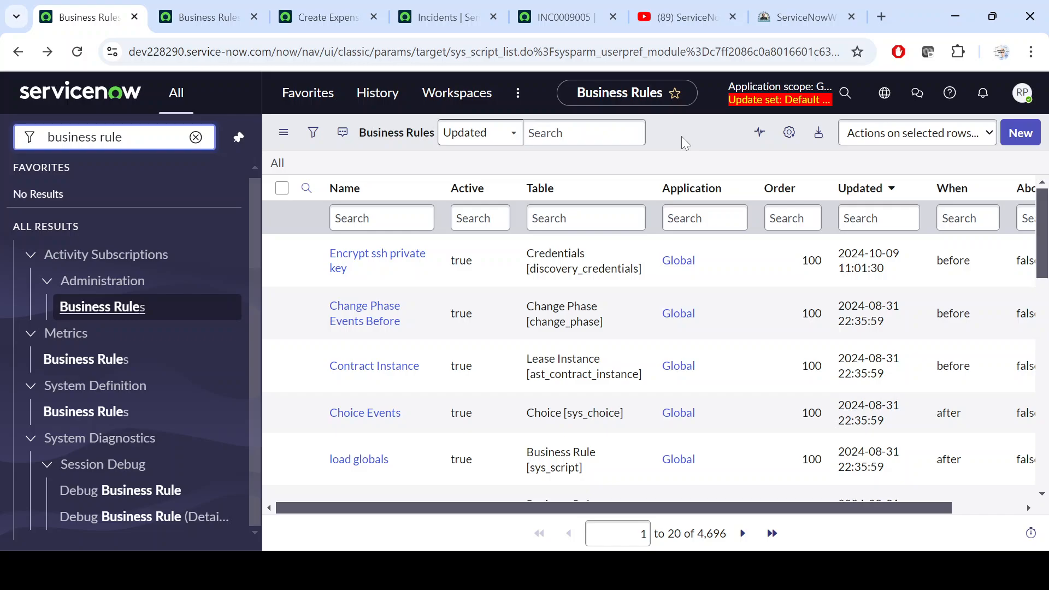
{"action": "mouse_move", "coordinate": [876, 195]}
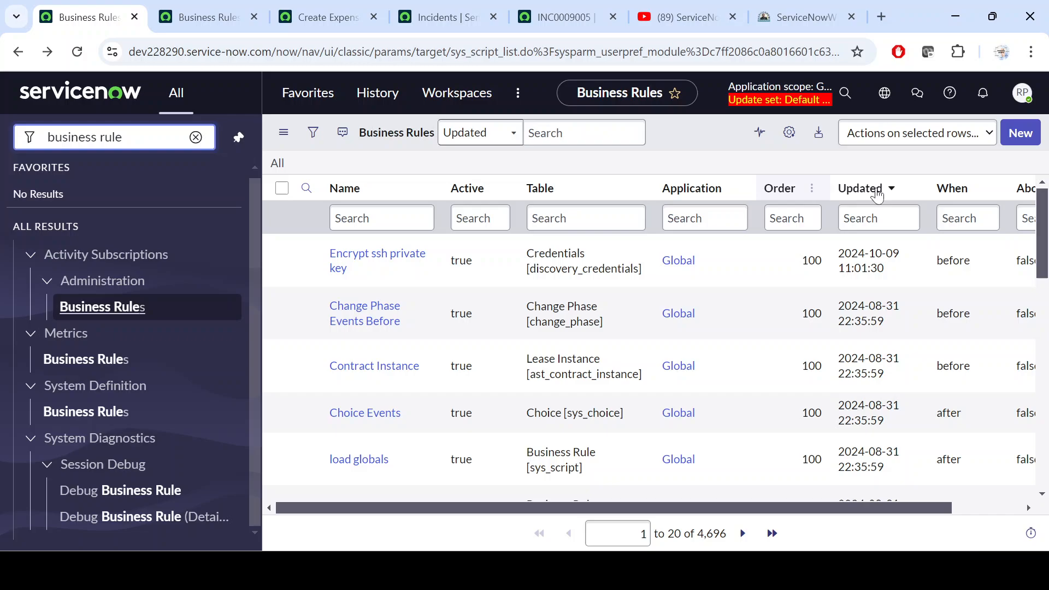
{"action": "mouse_move", "coordinate": [328, 16]}
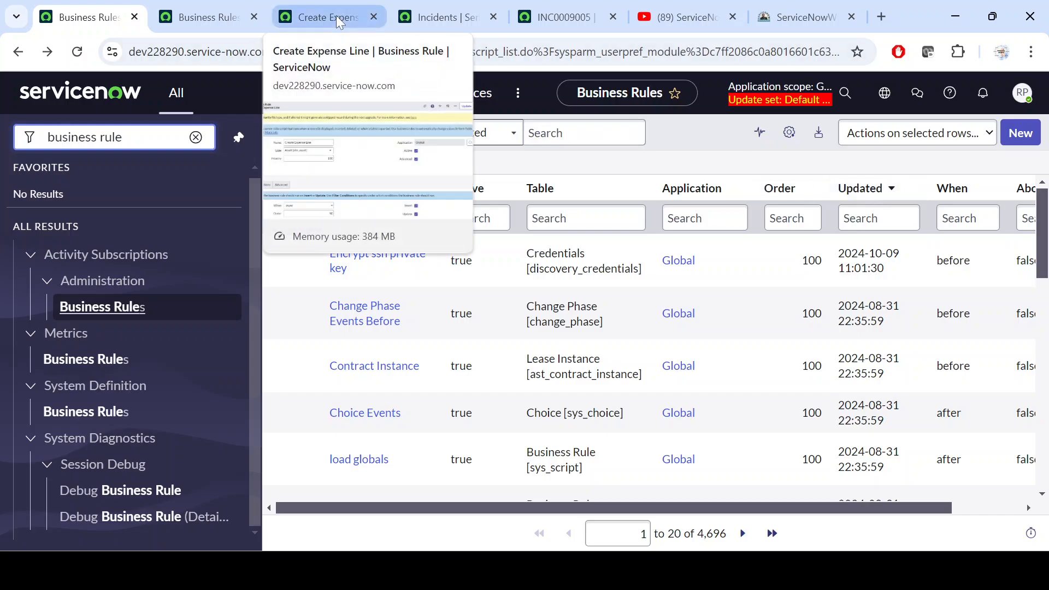
Bring up the Create Expense Line rule and review its Name, Asset table and async insert/update settings.
{"action": "left_click", "coordinate": [328, 16]}
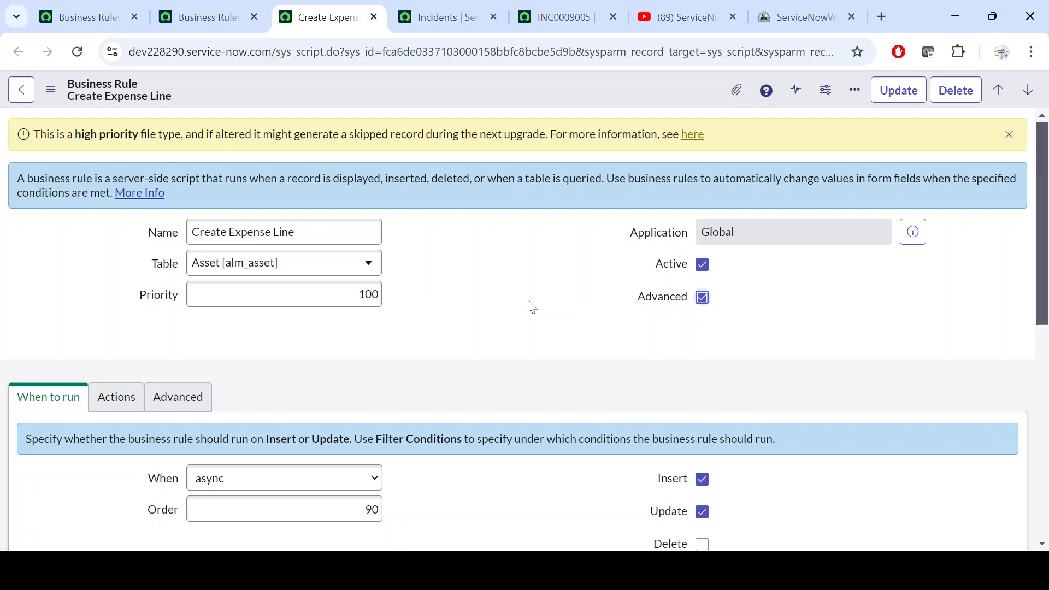
{"action": "scroll", "scroll_direction": "down", "scroll_amount": 3}
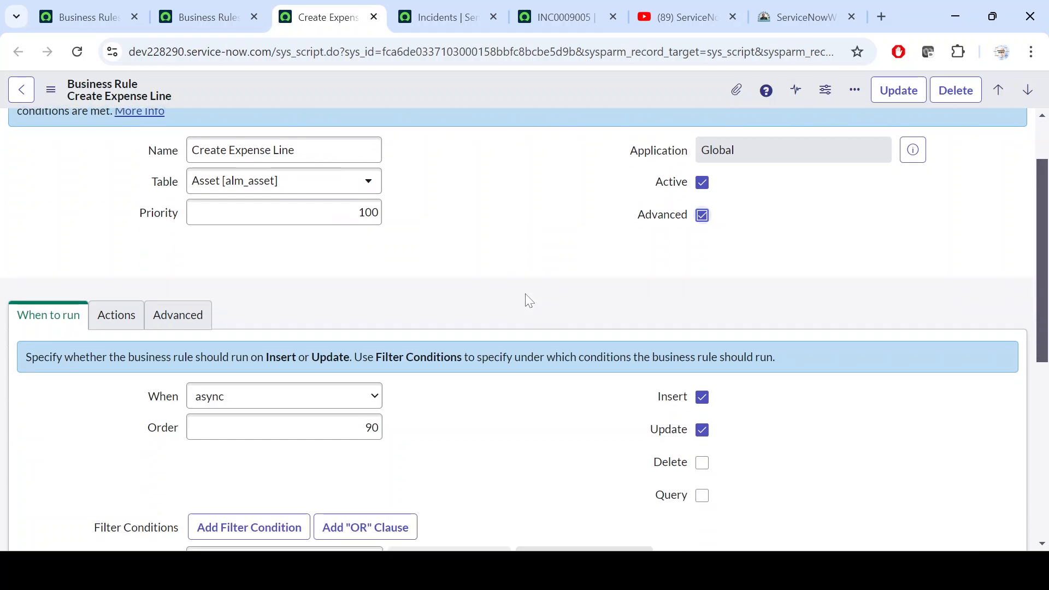
{"action": "scroll", "scroll_direction": "up", "scroll_amount": 3}
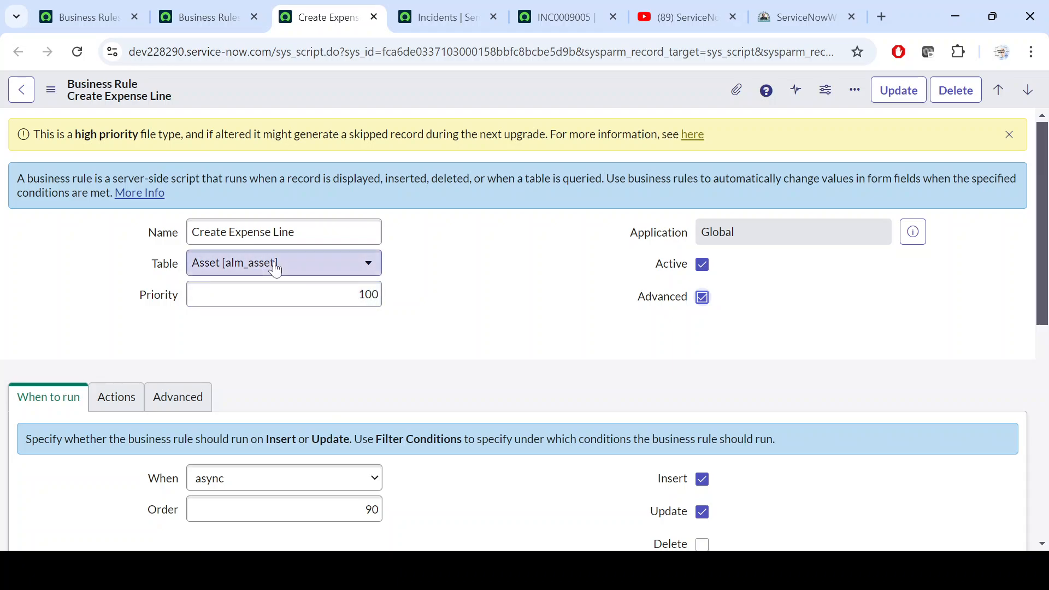
{"action": "mouse_move", "coordinate": [529, 302]}
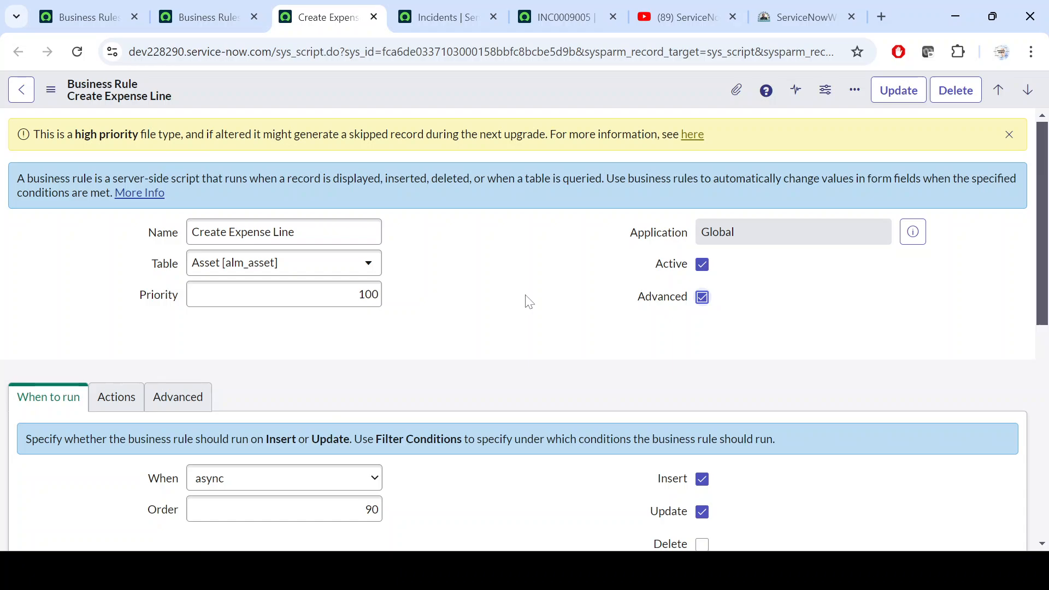
{"action": "mouse_move", "coordinate": [515, 434]}
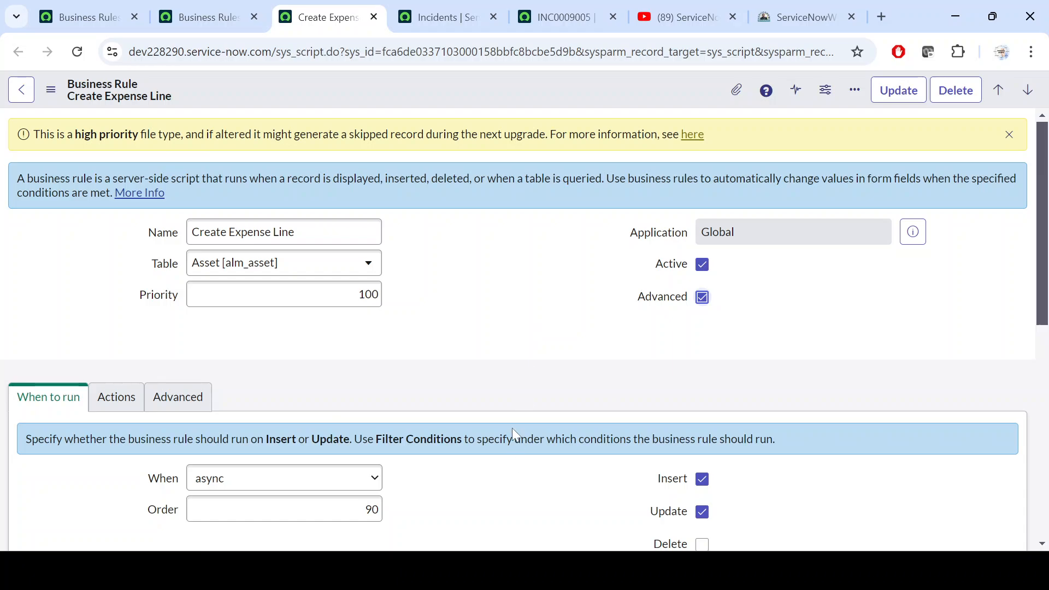
{"action": "scroll", "scroll_direction": "down", "scroll_amount": 3}
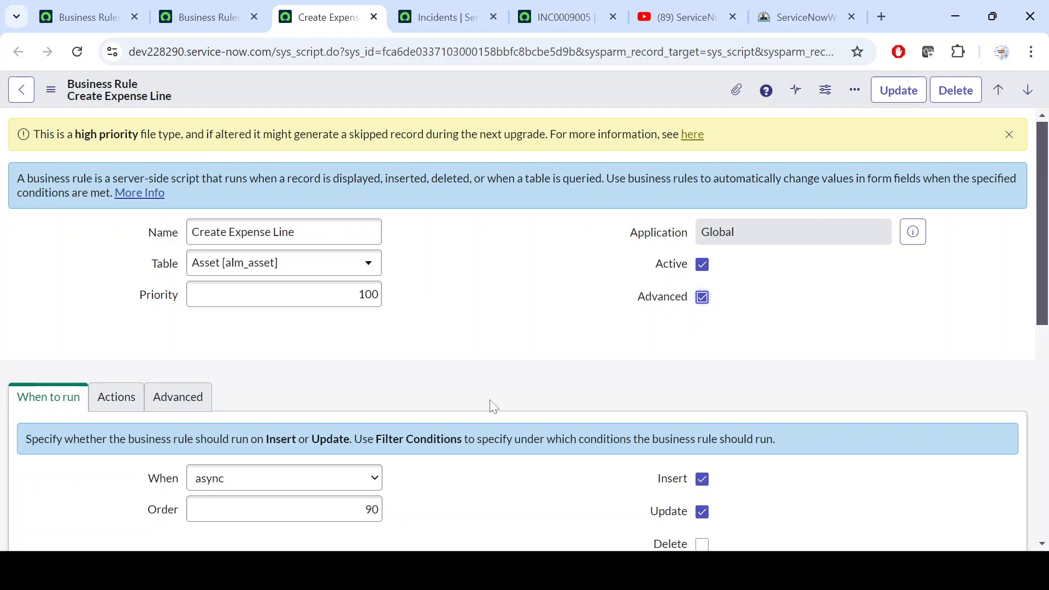
{"action": "scroll", "scroll_direction": "down", "scroll_amount": 3}
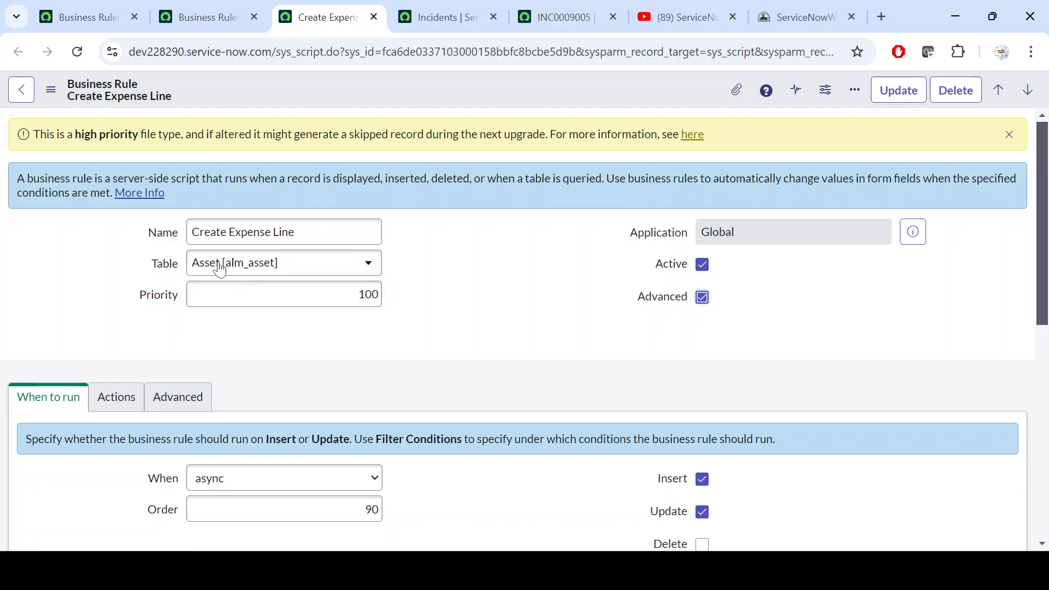
{"action": "scroll", "scroll_direction": "down", "scroll_amount": 3}
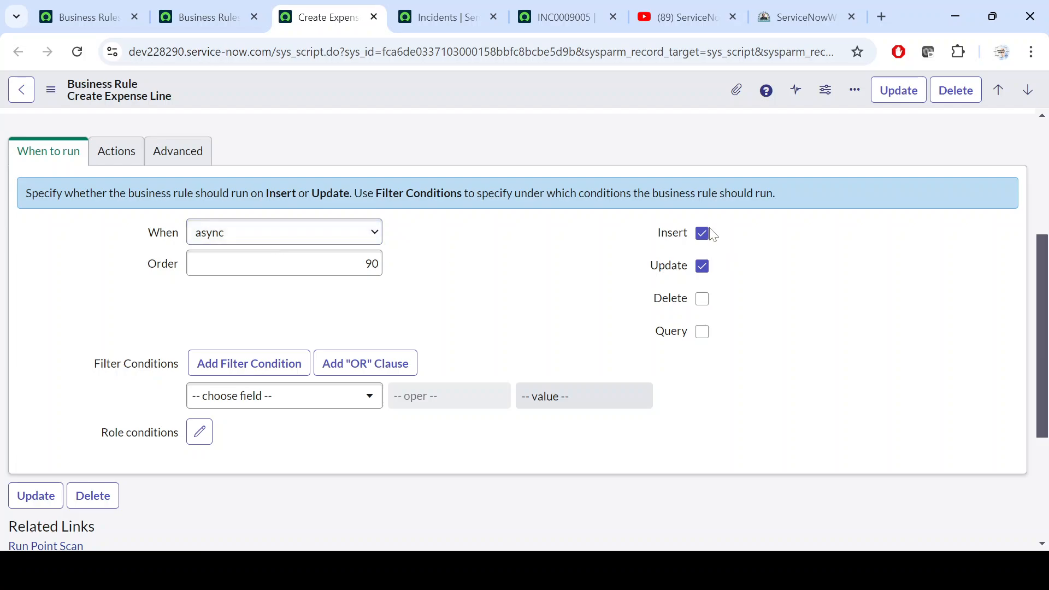
{"action": "scroll", "scroll_direction": "up", "scroll_amount": 3}
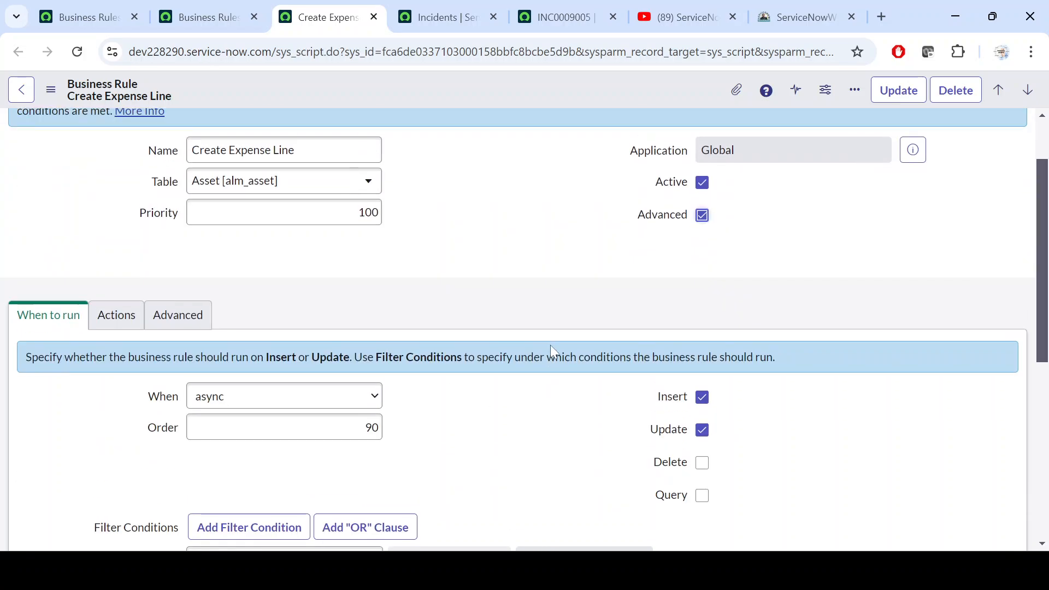
{"action": "mouse_move", "coordinate": [177, 315]}
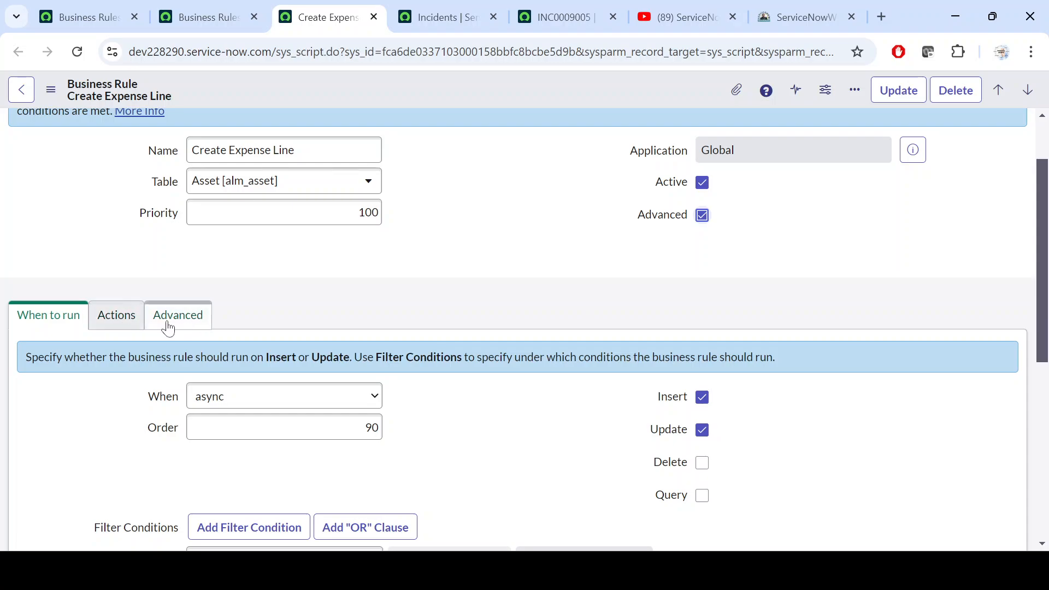
{"action": "left_click", "coordinate": [177, 314]}
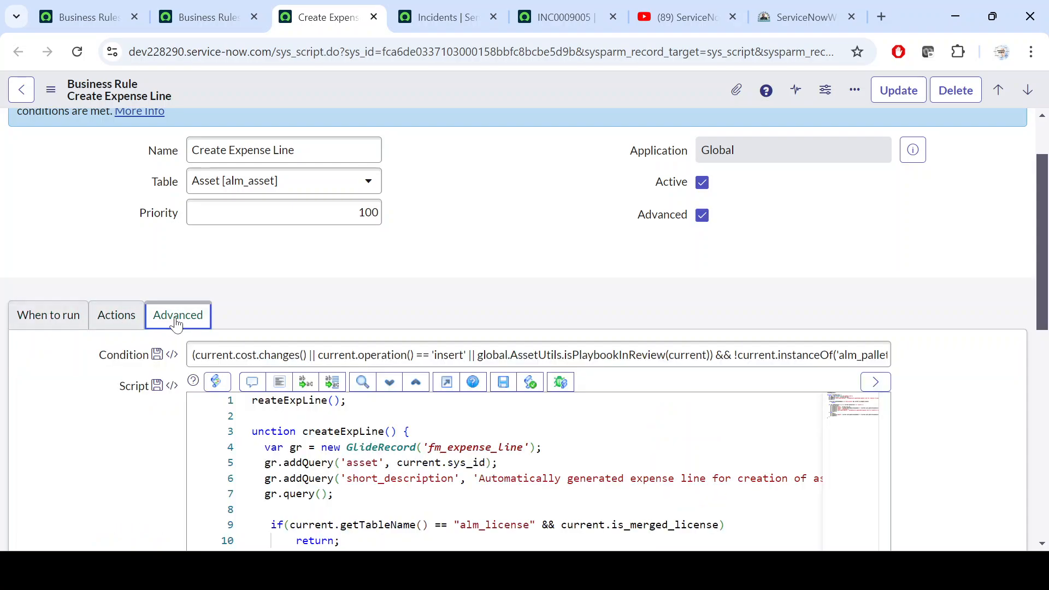
{"action": "scroll", "scroll_direction": "down", "scroll_amount": 3}
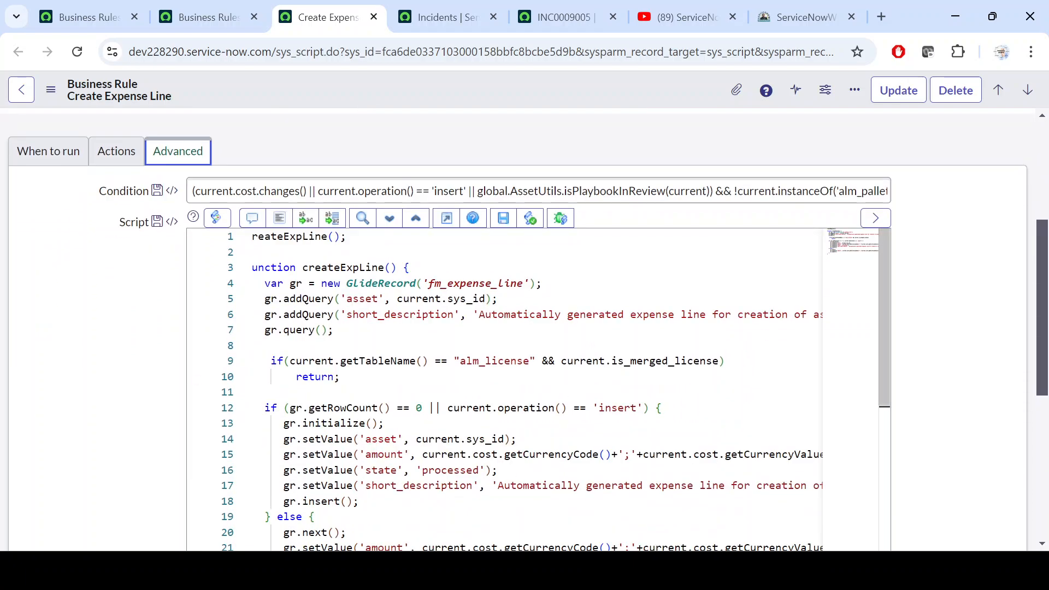
{"action": "double_click", "coordinate": [479, 283]}
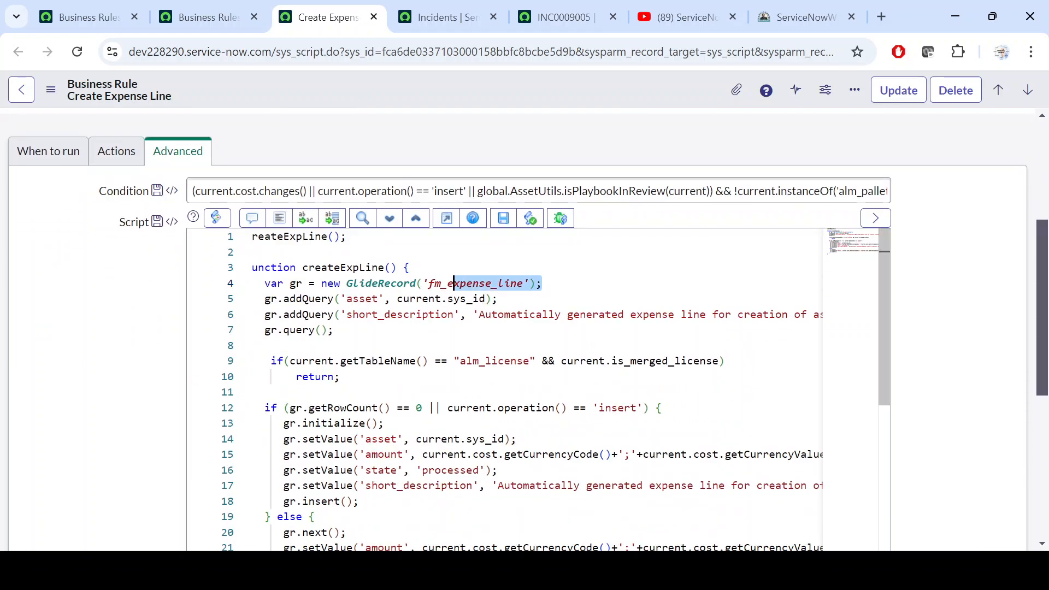
{"action": "left_click", "coordinate": [542, 283]}
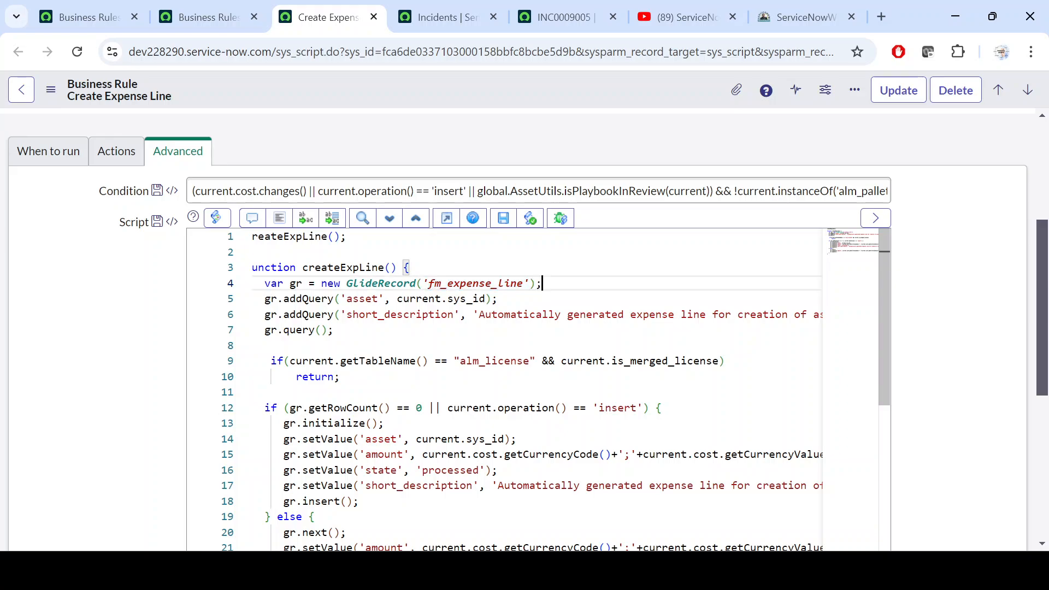
{"action": "double_click", "coordinate": [476, 283]}
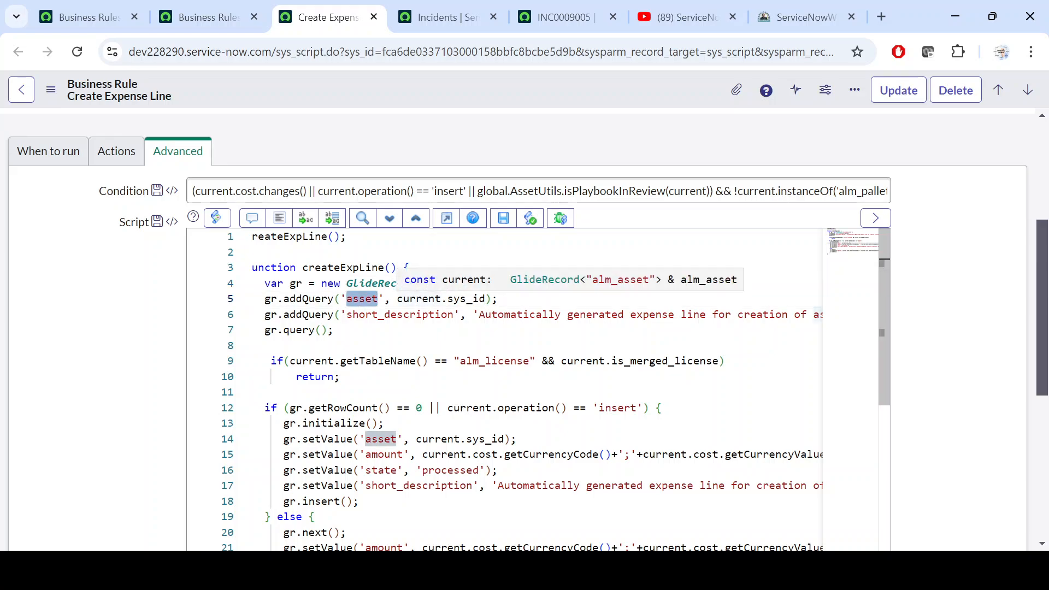
{"action": "left_click", "coordinate": [503, 315]}
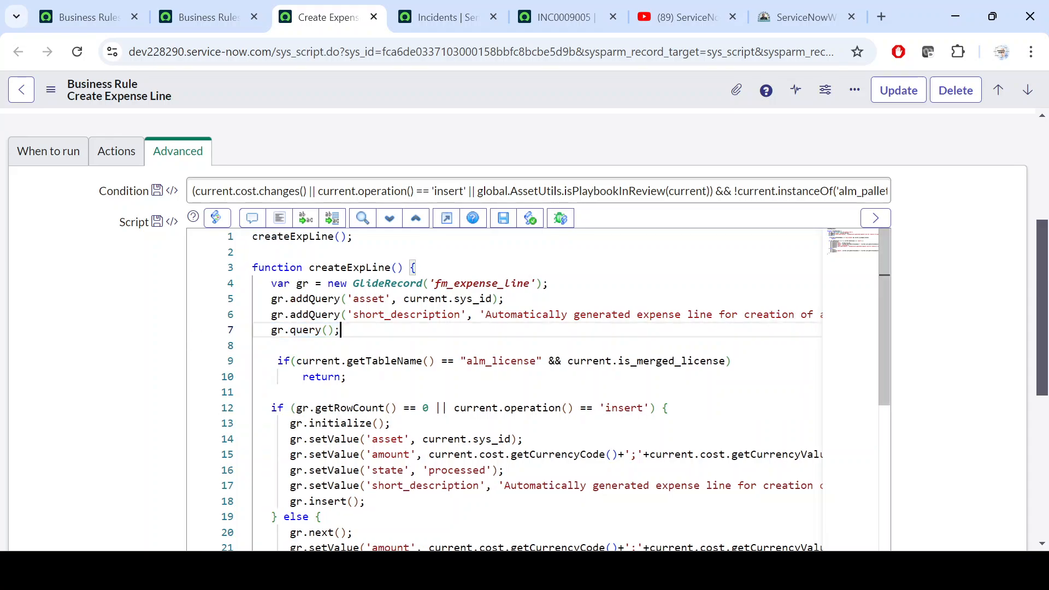
{"action": "double_click", "coordinate": [305, 330]}
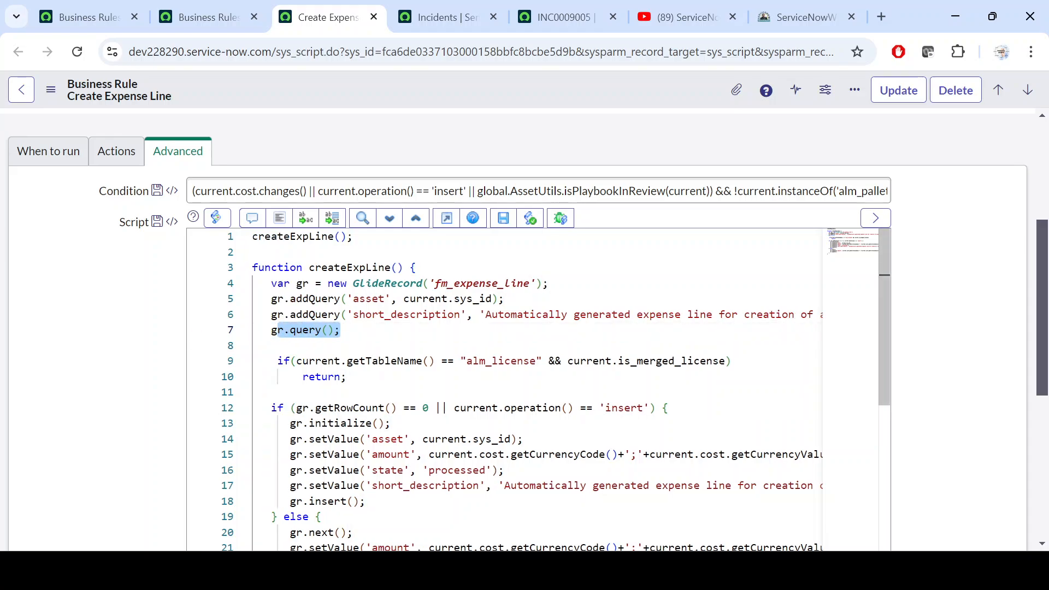
{"action": "scroll", "scroll_direction": "down", "scroll_amount": 3}
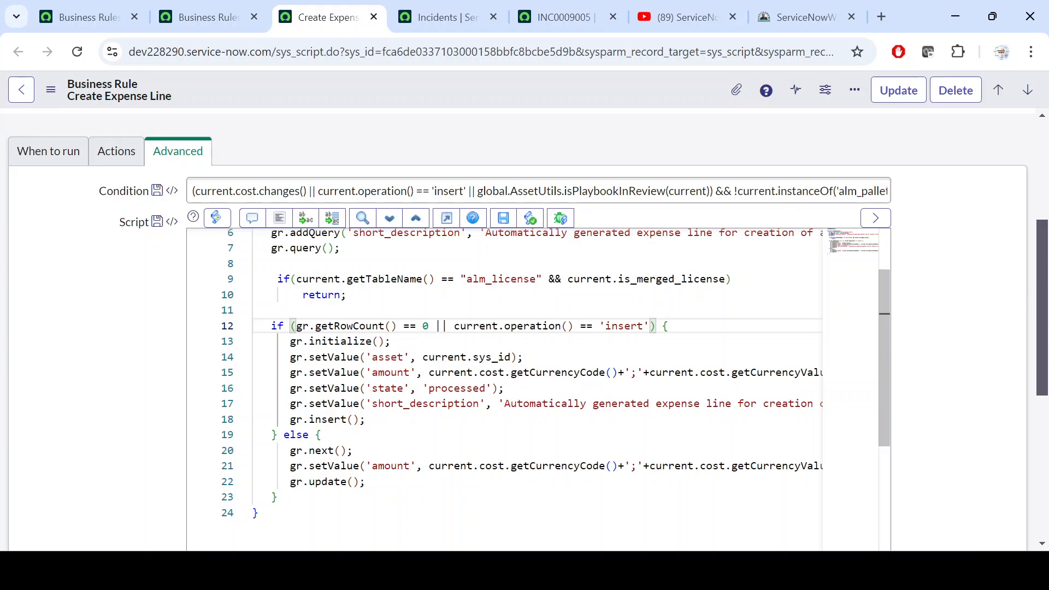
{"action": "scroll", "scroll_direction": "up", "scroll_amount": 3}
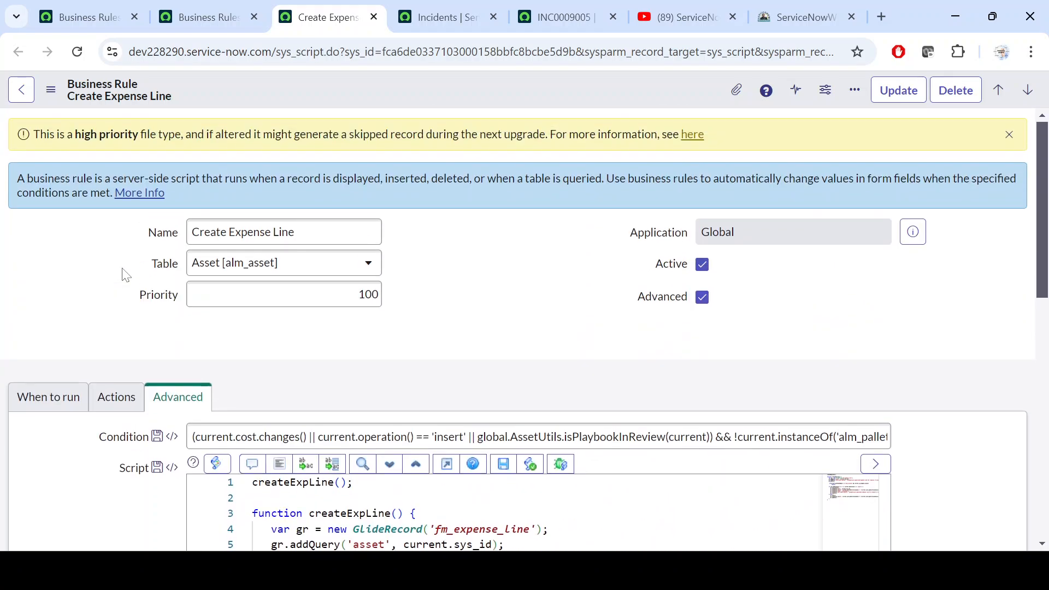
{"action": "mouse_move", "coordinate": [181, 293]}
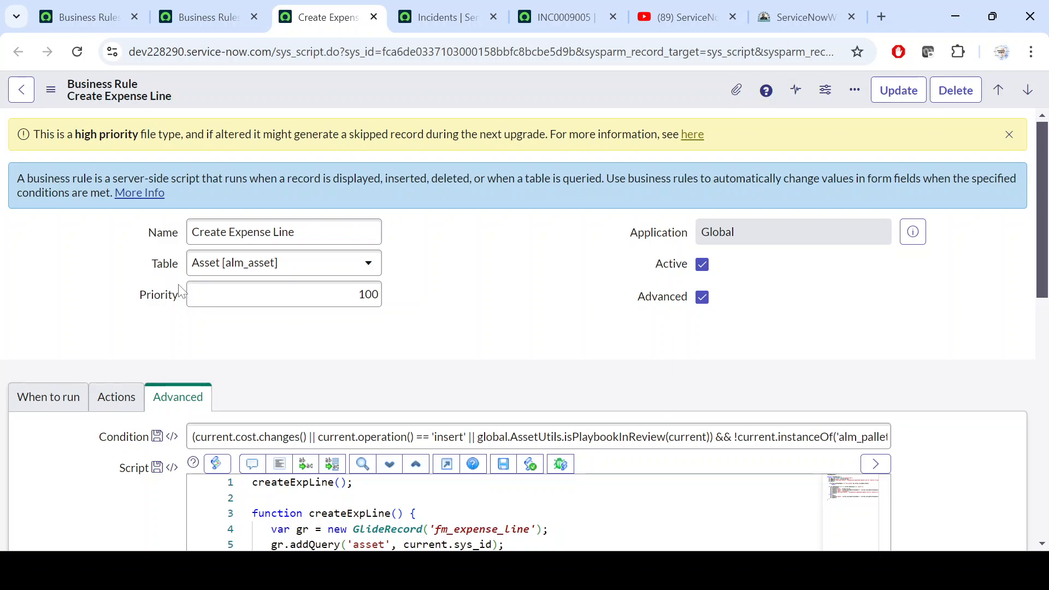
Show the When to run settings: async, order 90, triggered on insert and update.
{"action": "left_click", "coordinate": [47, 396]}
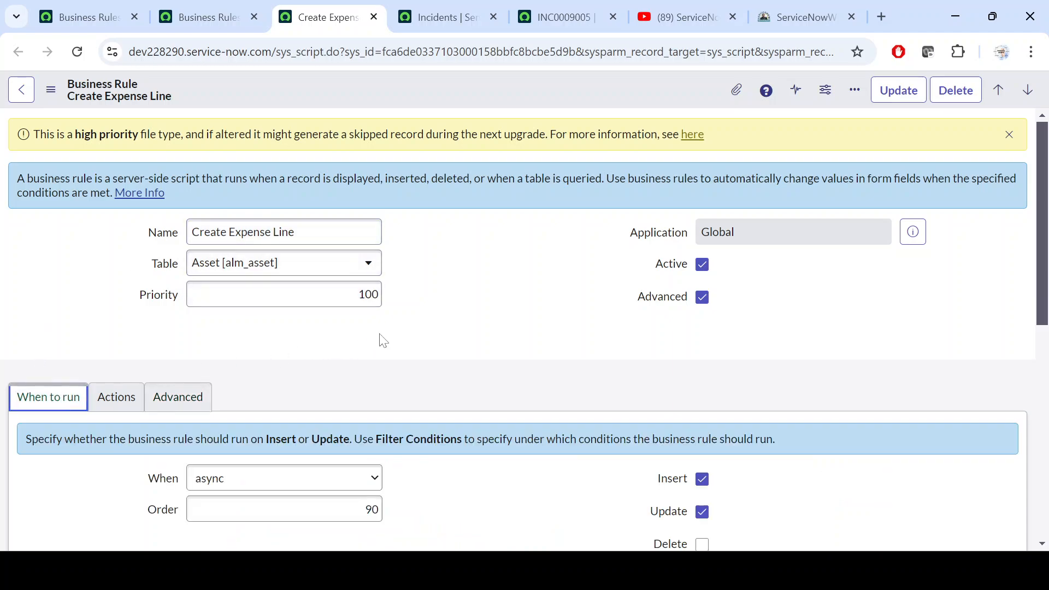
{"action": "mouse_move", "coordinate": [529, 286]}
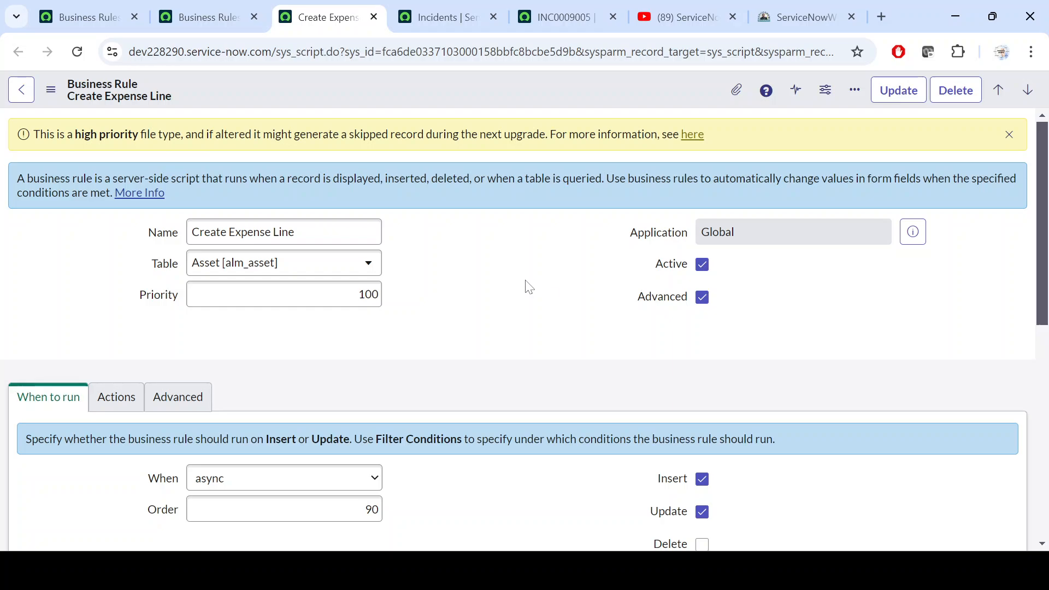